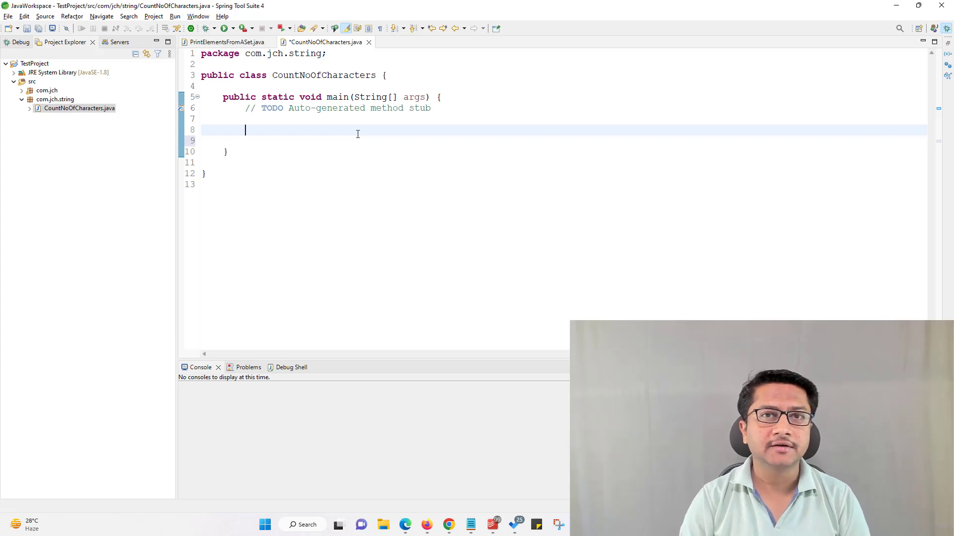
Declare String str = "I like Java Programming"; inside main.
type("S")
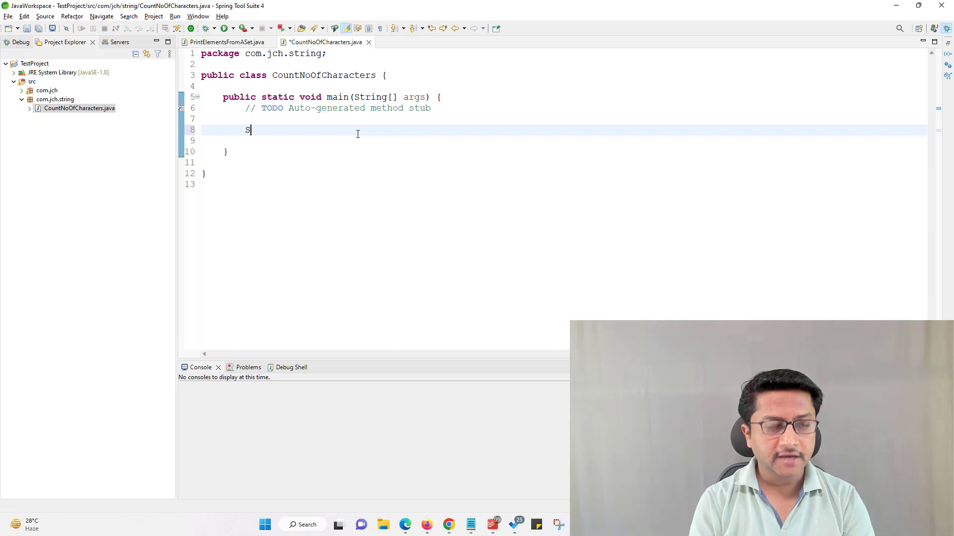
type("tring str")
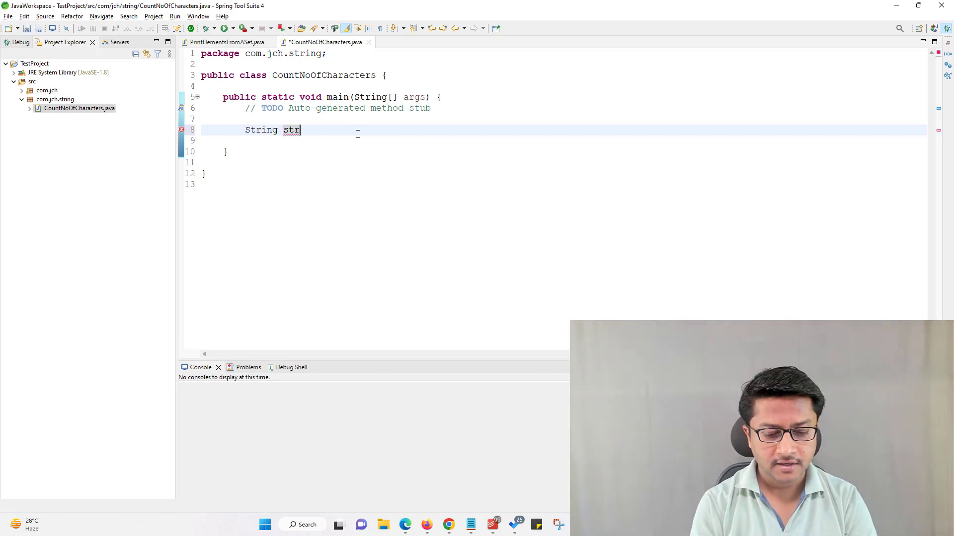
type("=\"\";")
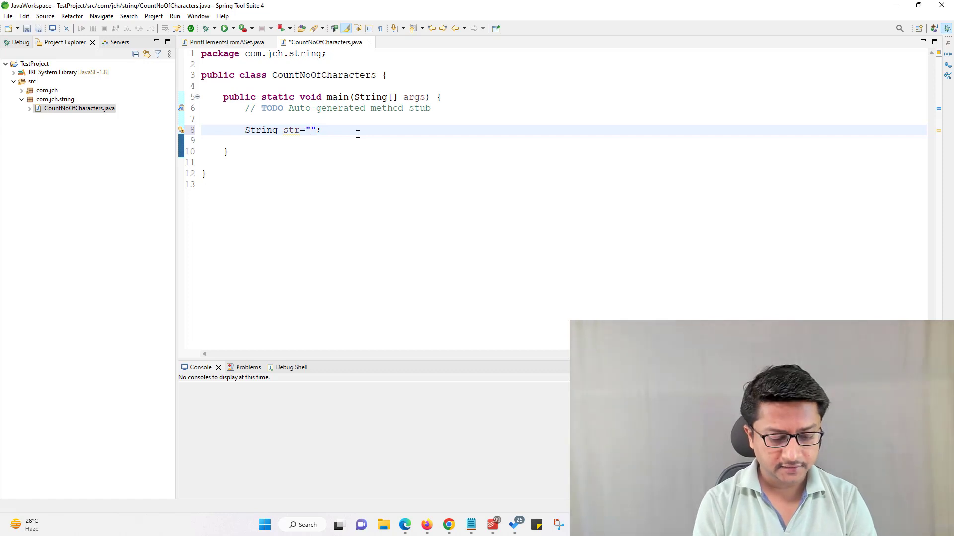
type("I li")
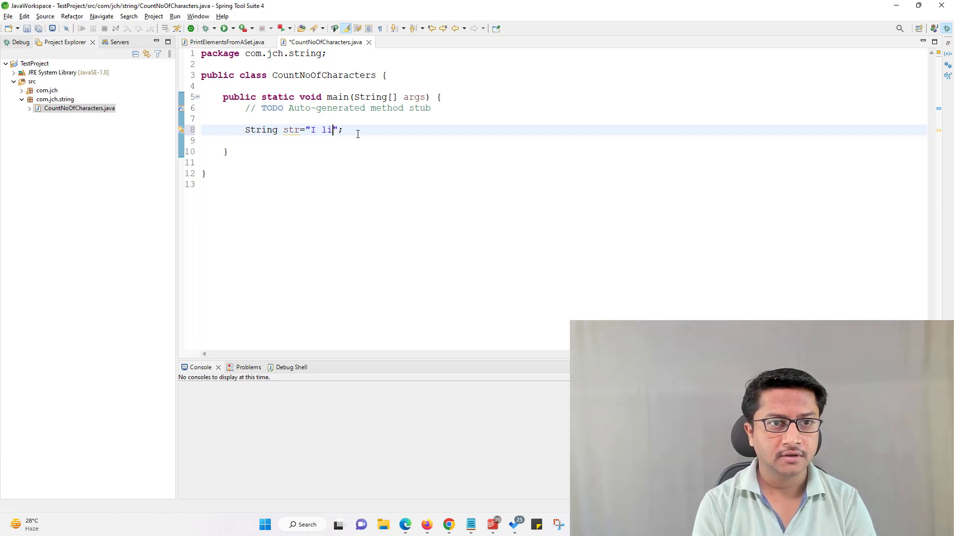
type("ke Java Programming")
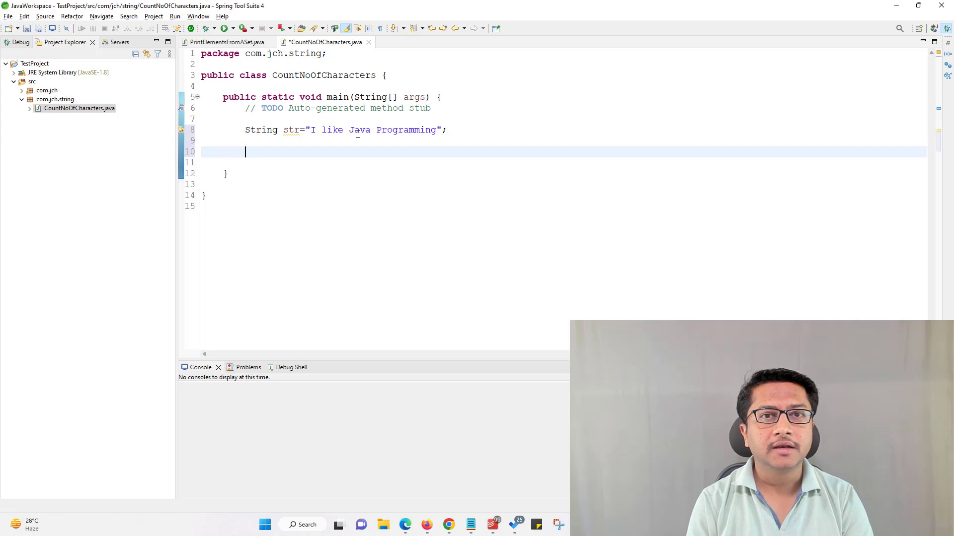
Add System.out.println("Length of String: " + str.length()); and save the file.
type("sysout")
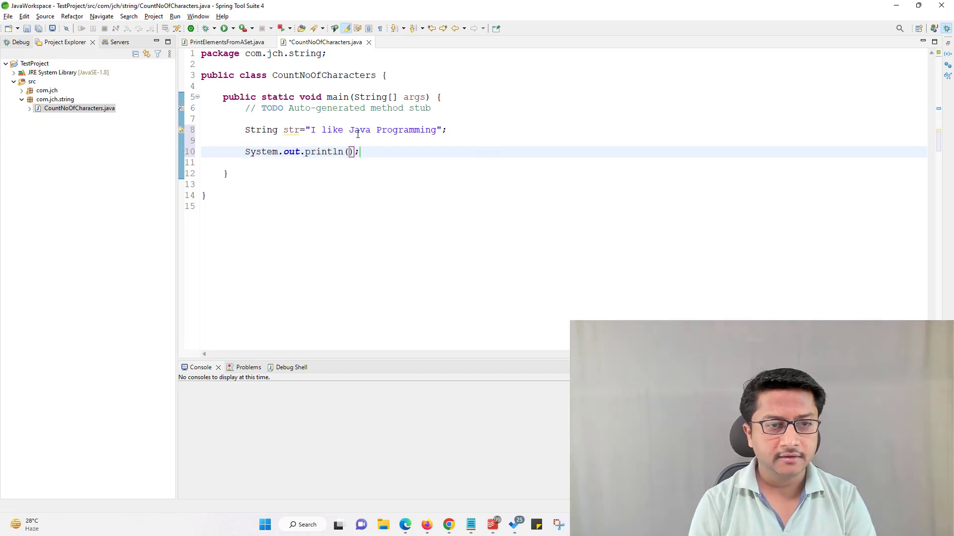
type("\"\"")
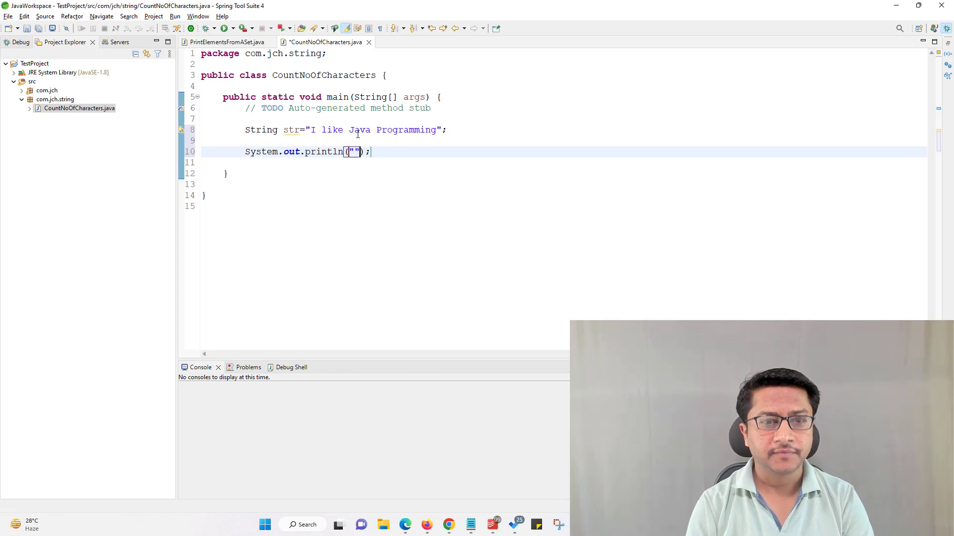
type("+")
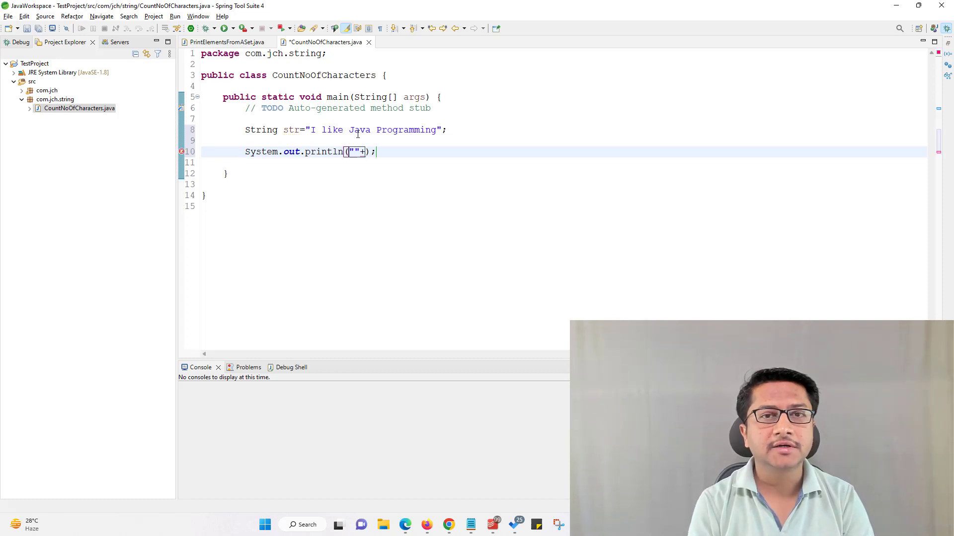
type("s")
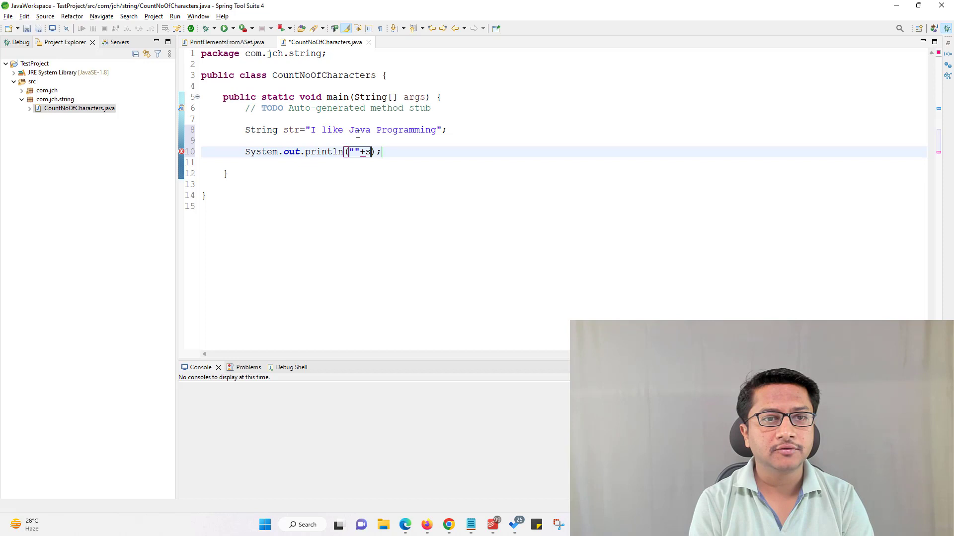
type("tr.length()")
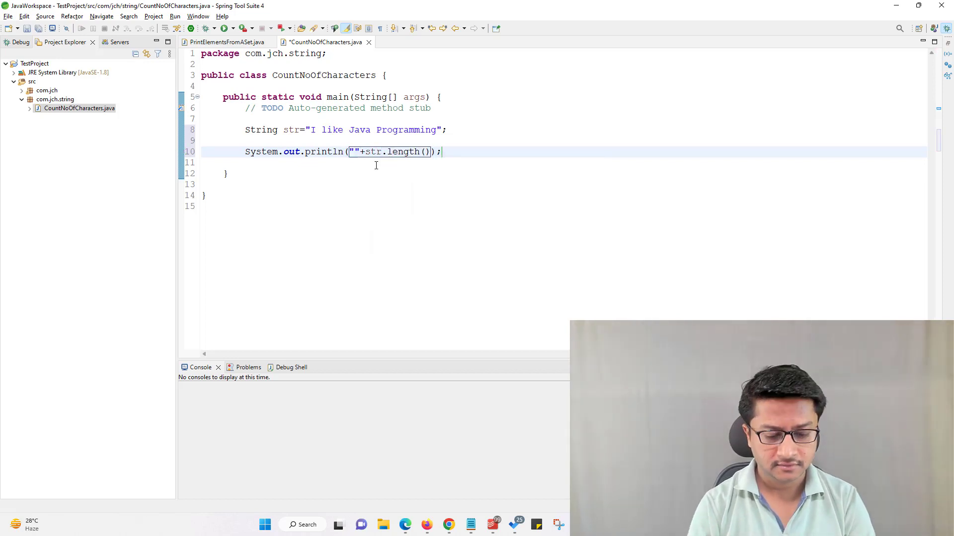
type("Length of String:")
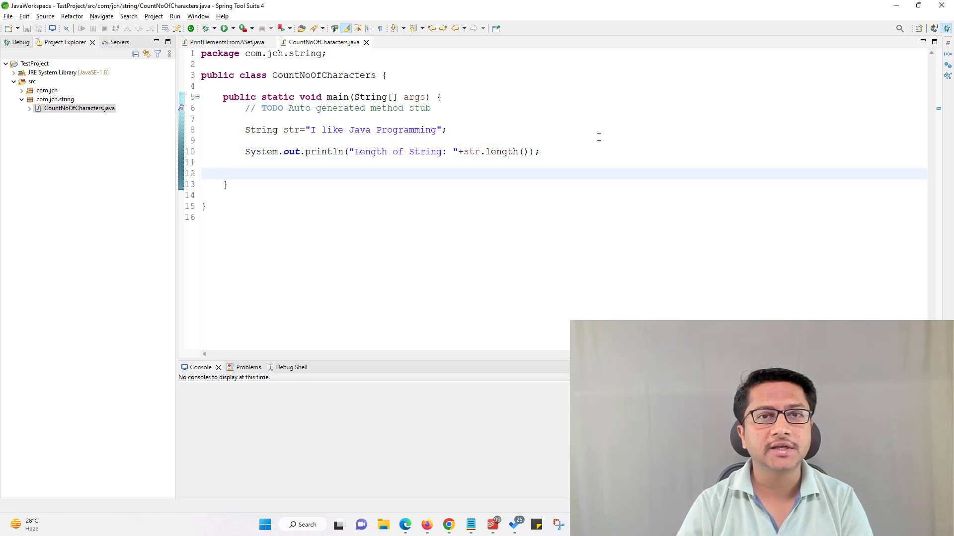
Run CountNoOfCharacters as a Java Application so the console prints Length of String: 23.
right_click(244, 173)
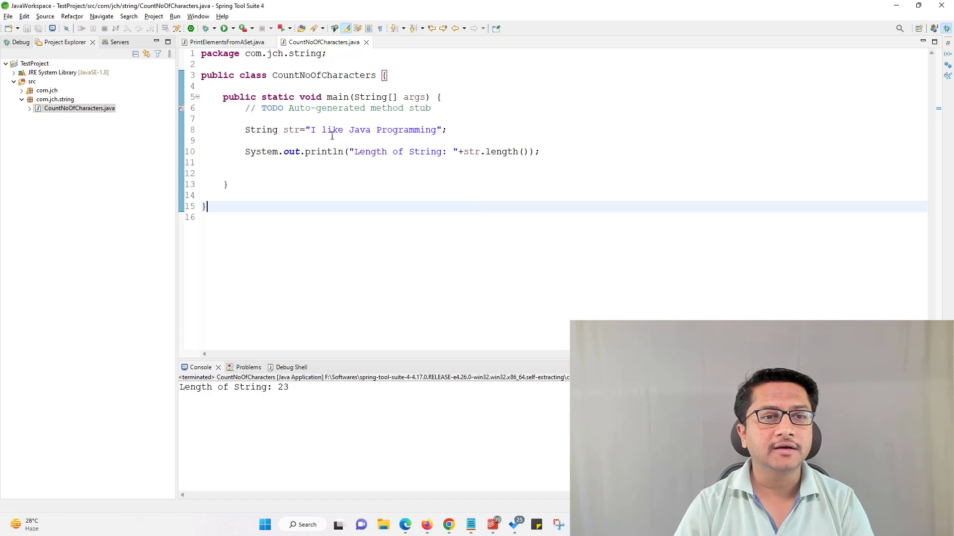
left_click(314, 130)
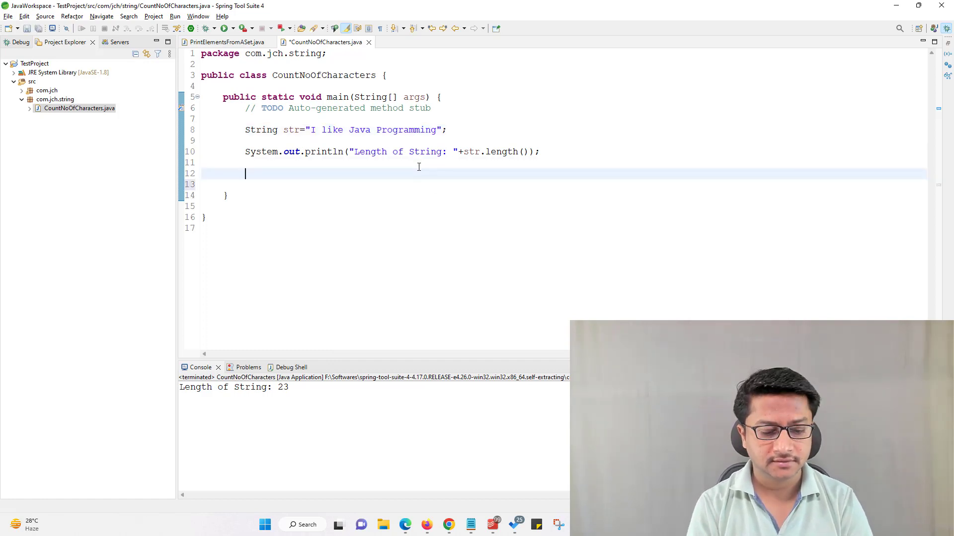
Add an empty loop for(int i=0; i<str.length(); i++) { } below the print statement.
type("for(")
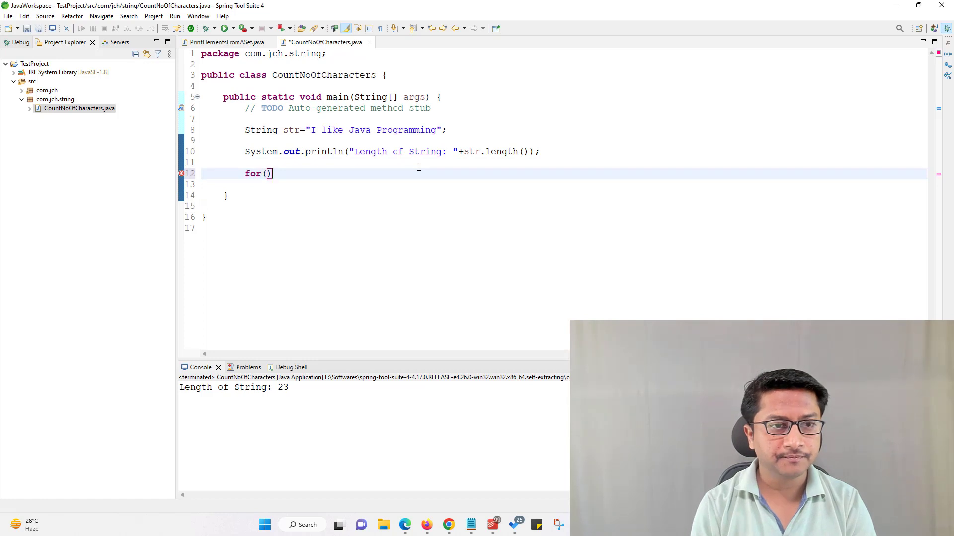
type("int i")
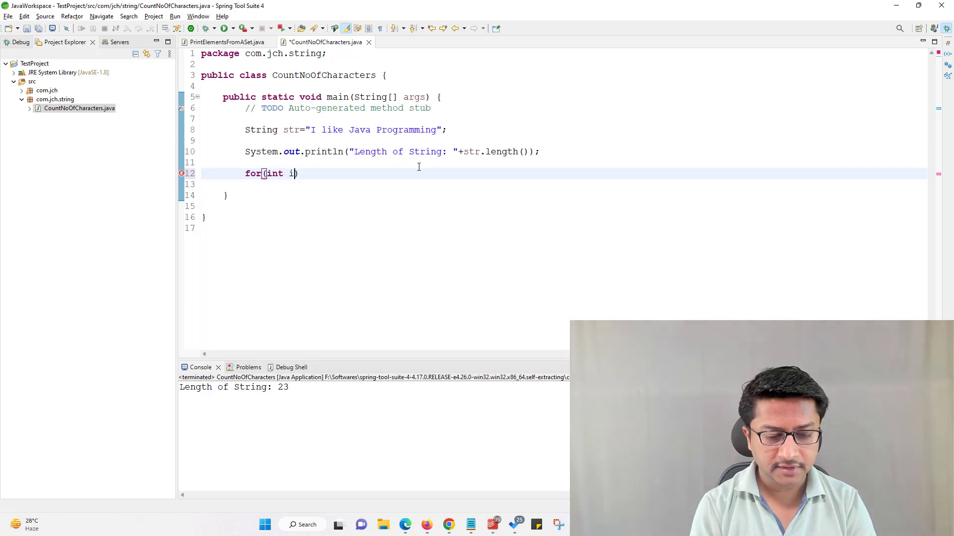
type("=0;")
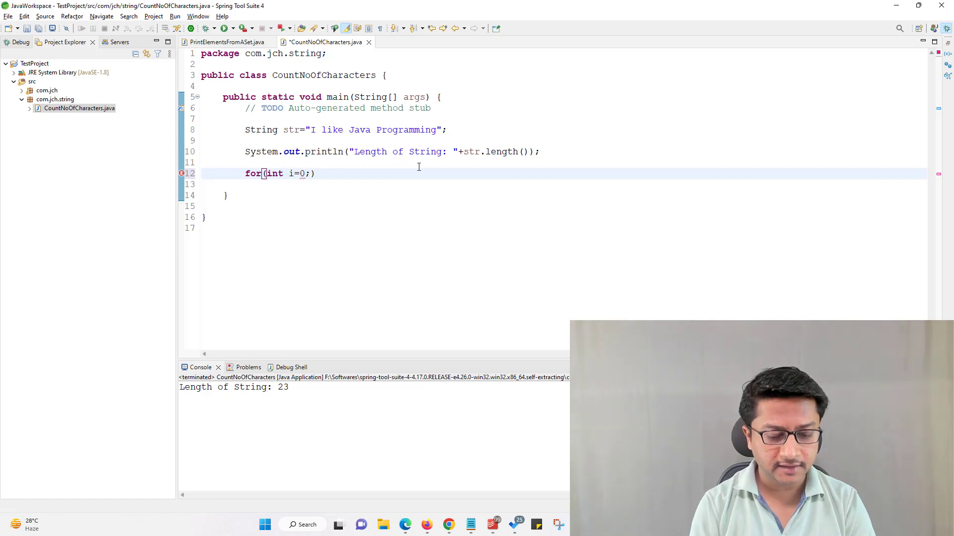
type("i<")
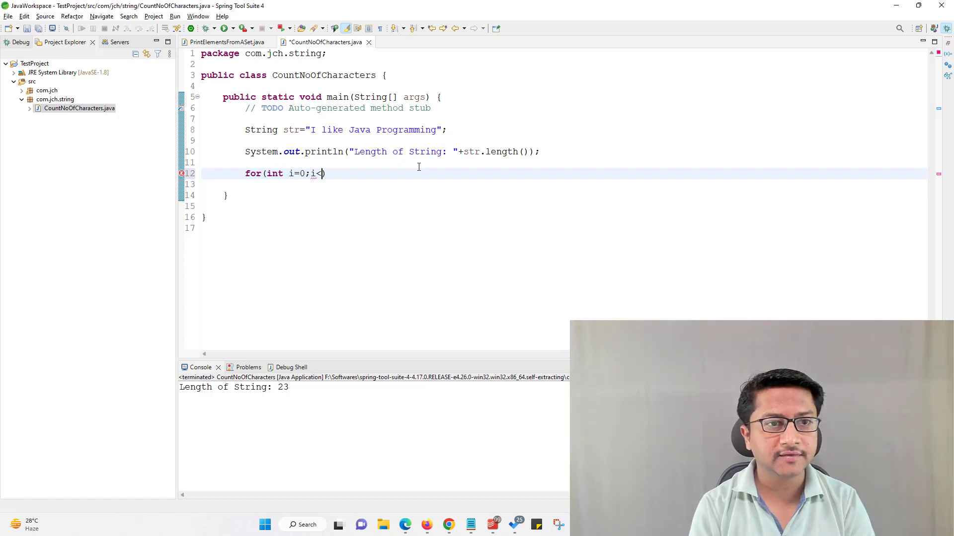
type("str.")
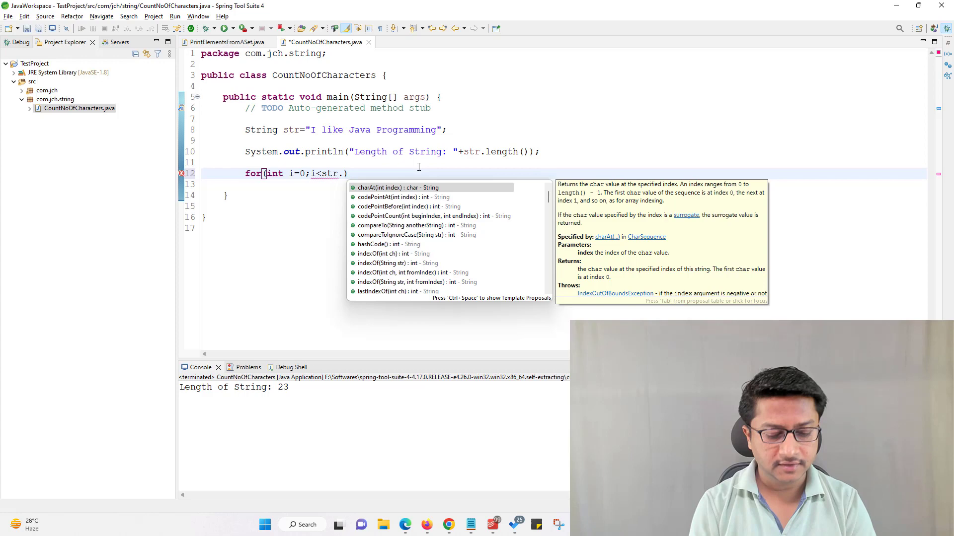
type("length(")
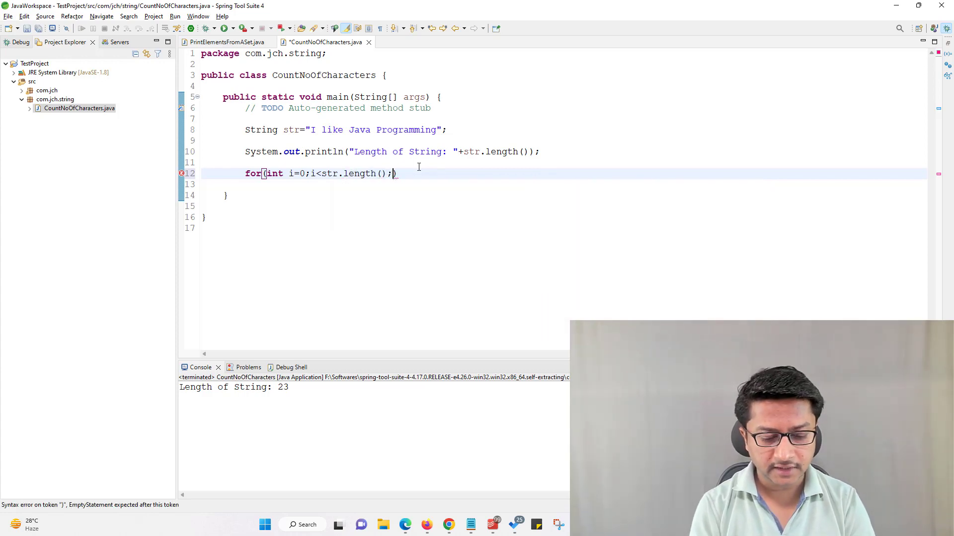
type("i++) {")
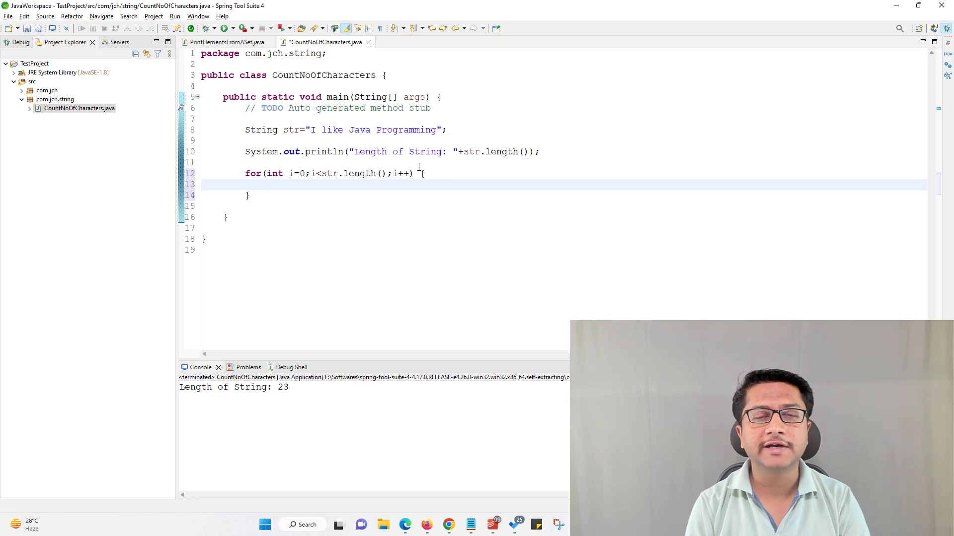
Inside the loop, add if(str.charAt(i)!=' ') { count++; }.
type("if")
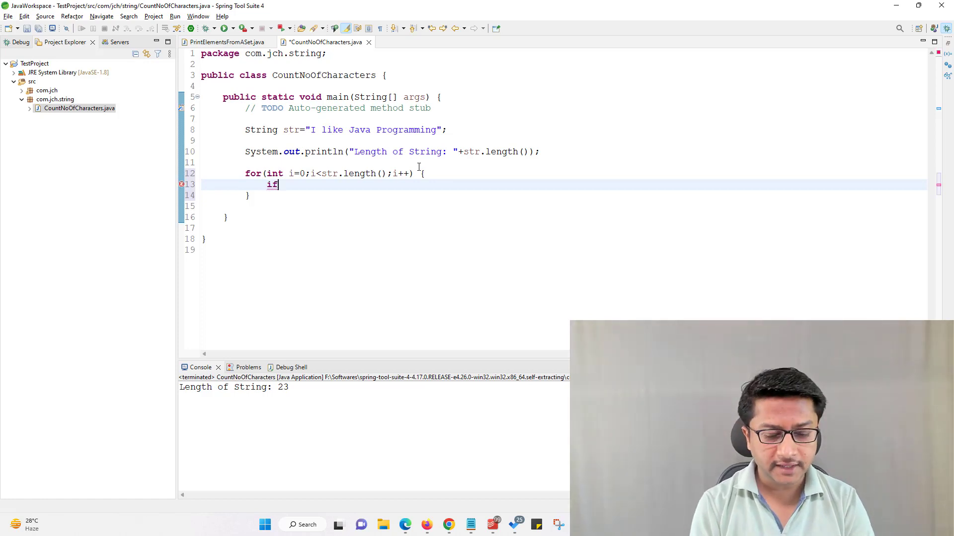
type("()")
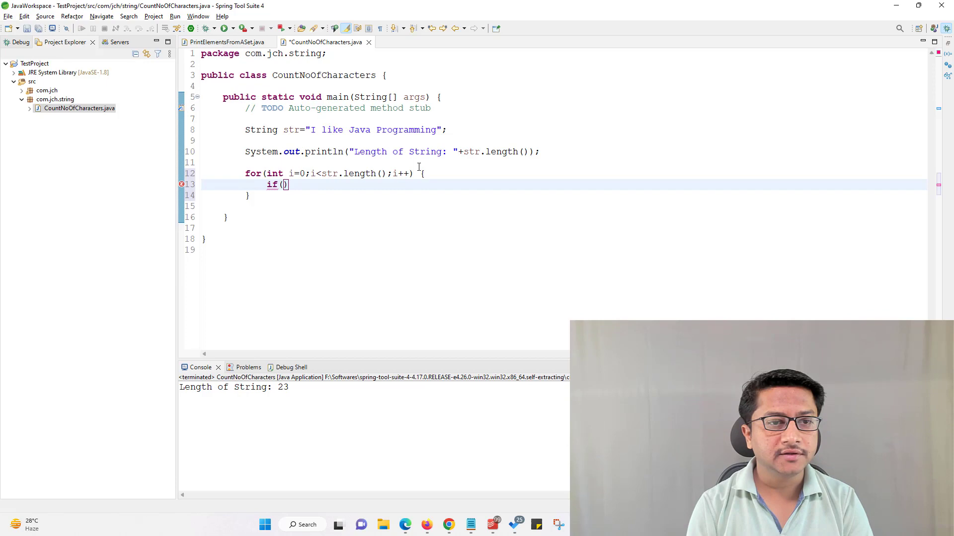
type("str")
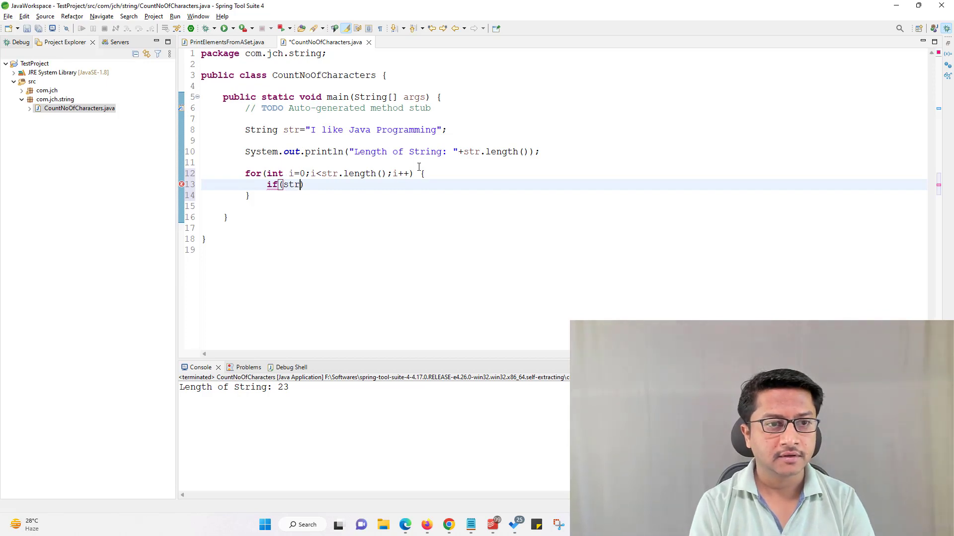
type(".charAt(i")
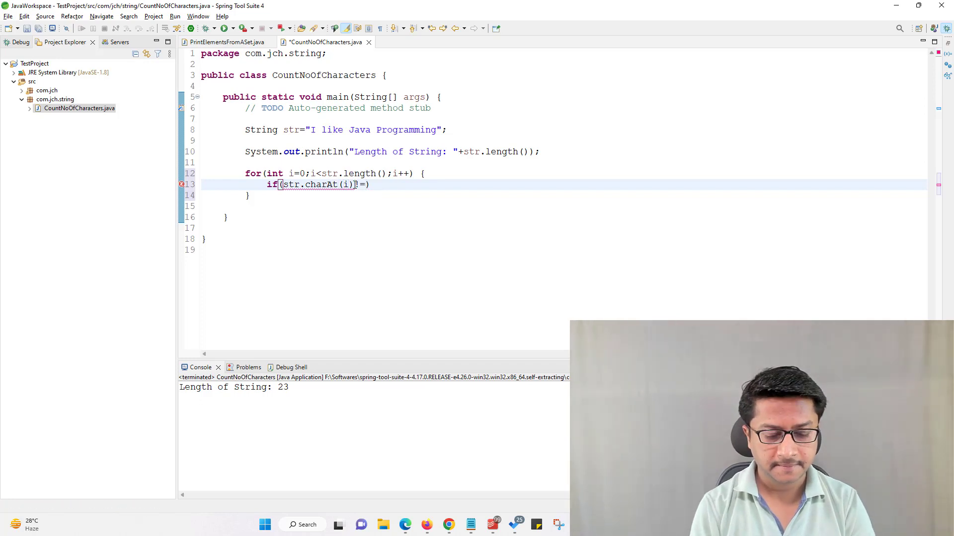
type("''")
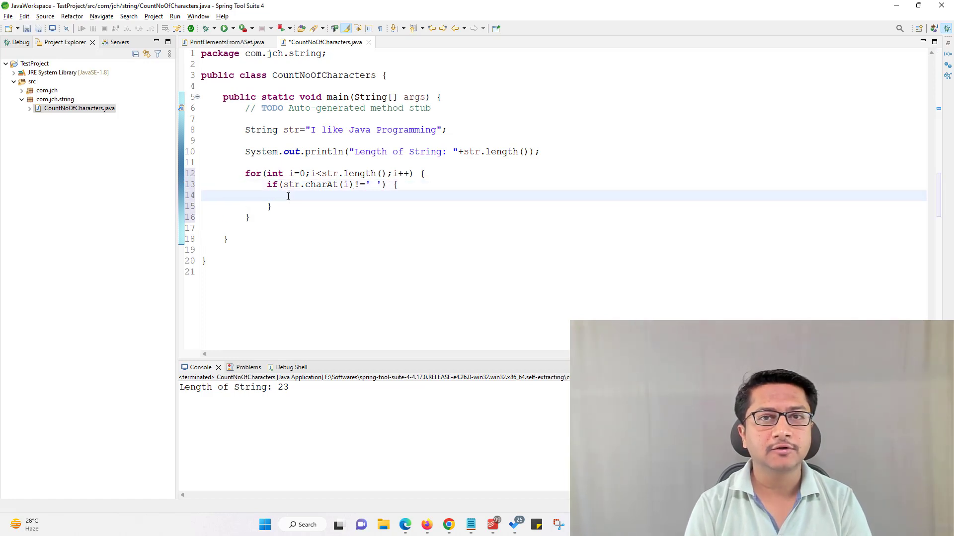
type("count")
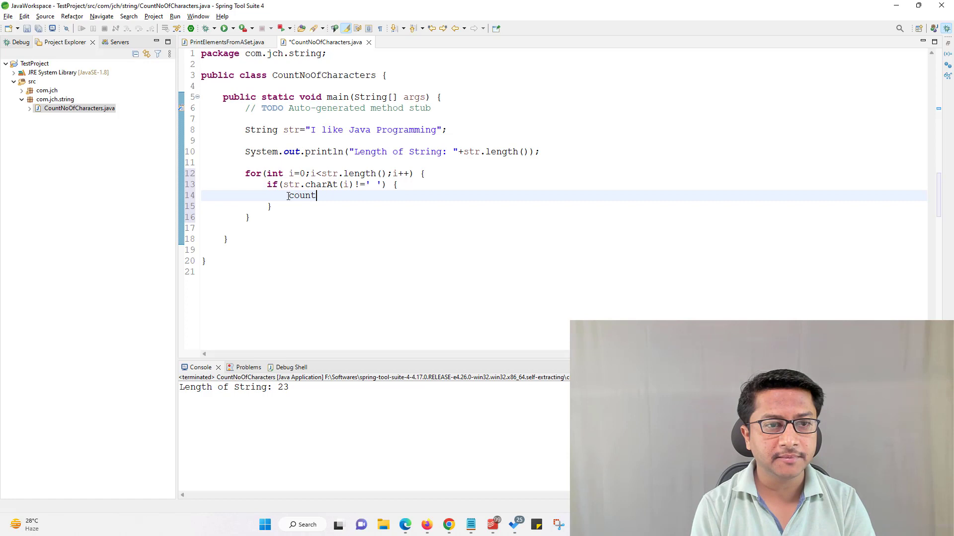
type("++;")
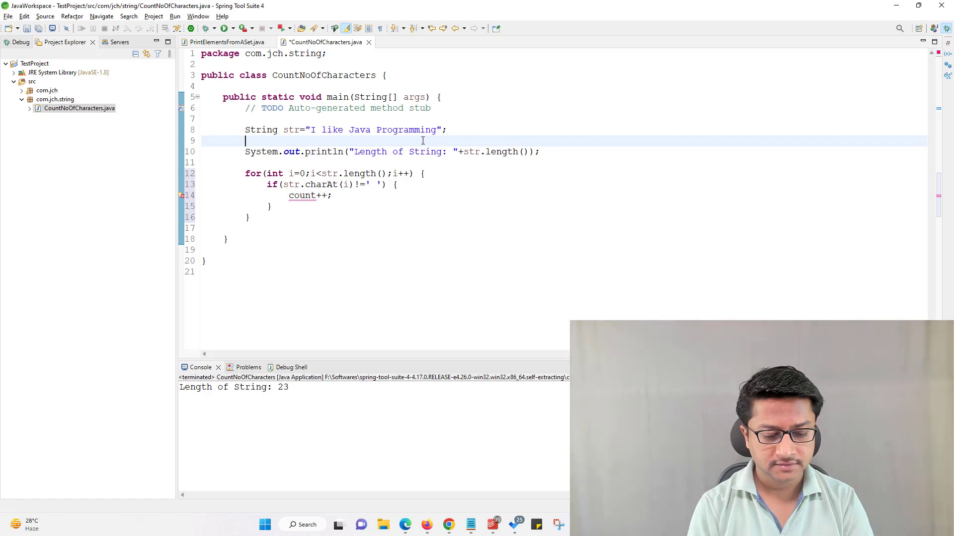
Declare int count=0; after str and start a println via sysout below the loop.
type("int")
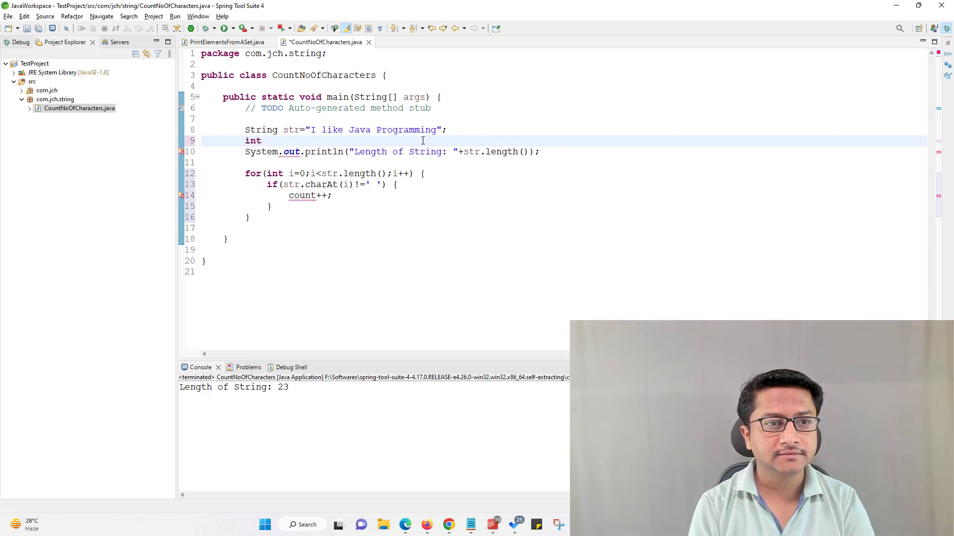
type("cou")
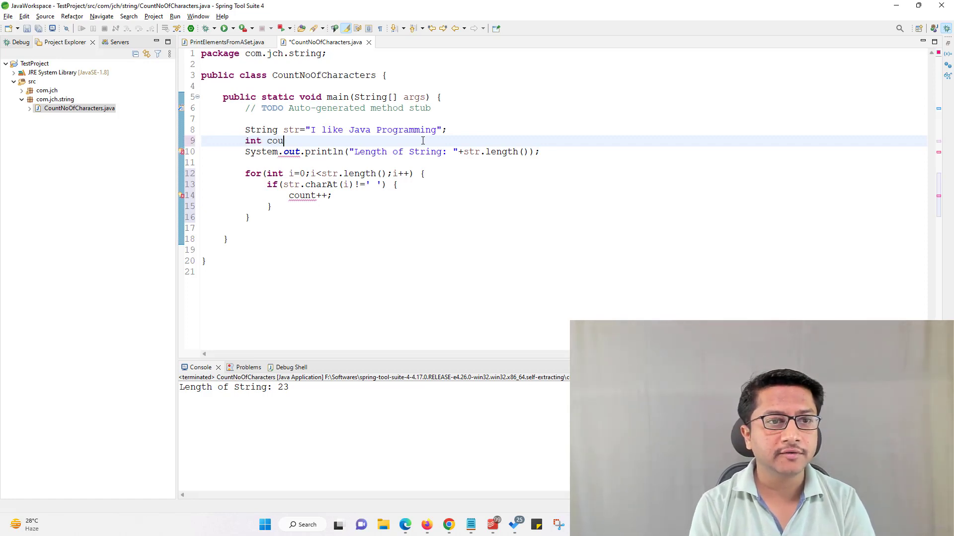
type("nt=0")
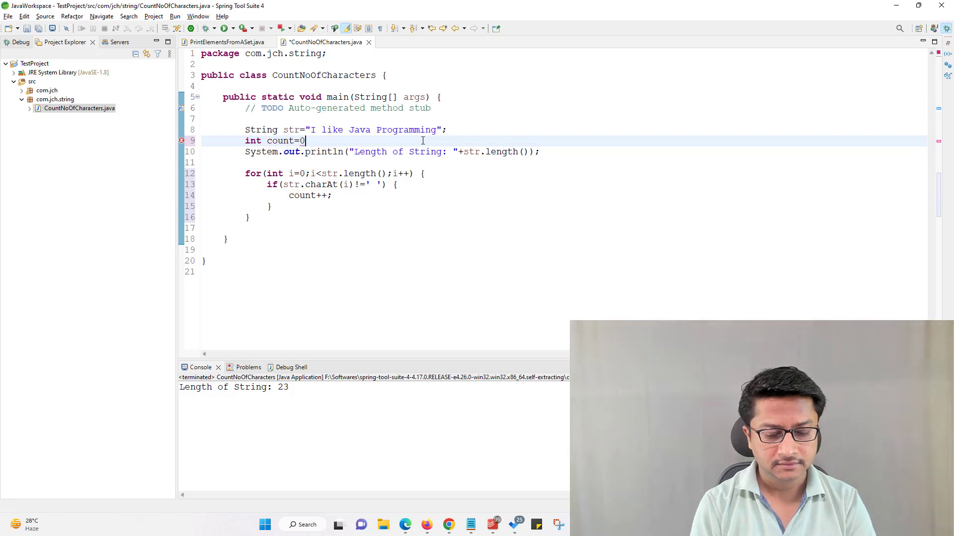
type(";")
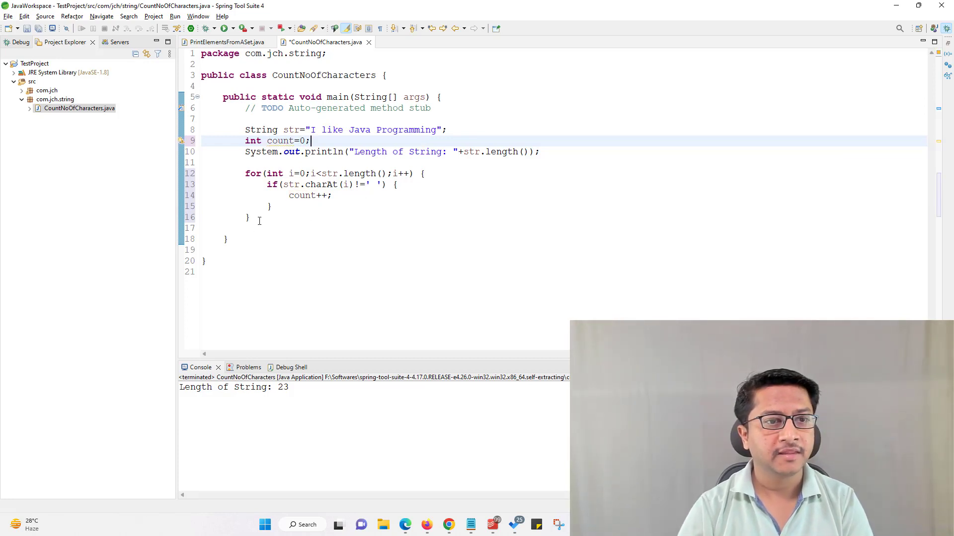
type("sysout")
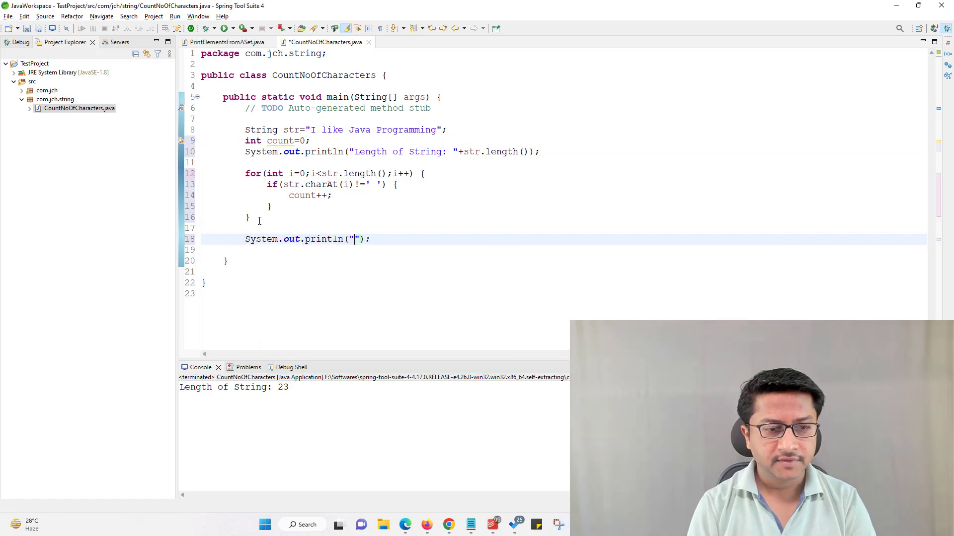
Fill the println with "No of Characters present in String: " + count and save.
type("No of Chara")
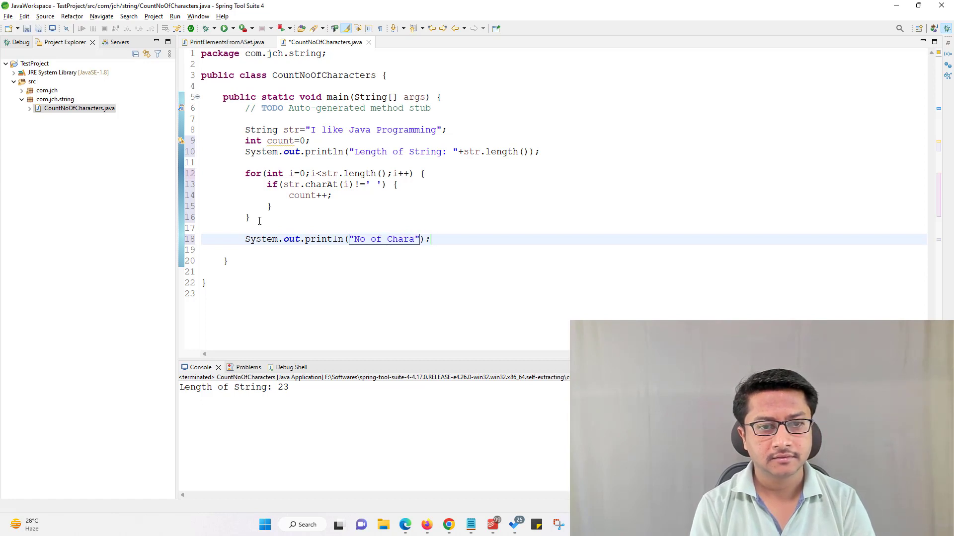
type("cters")
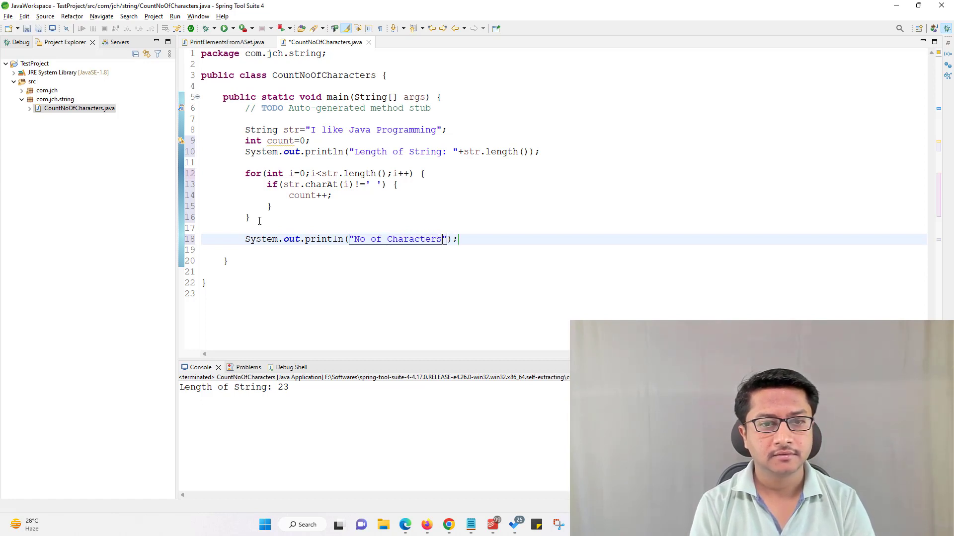
type("present in String")
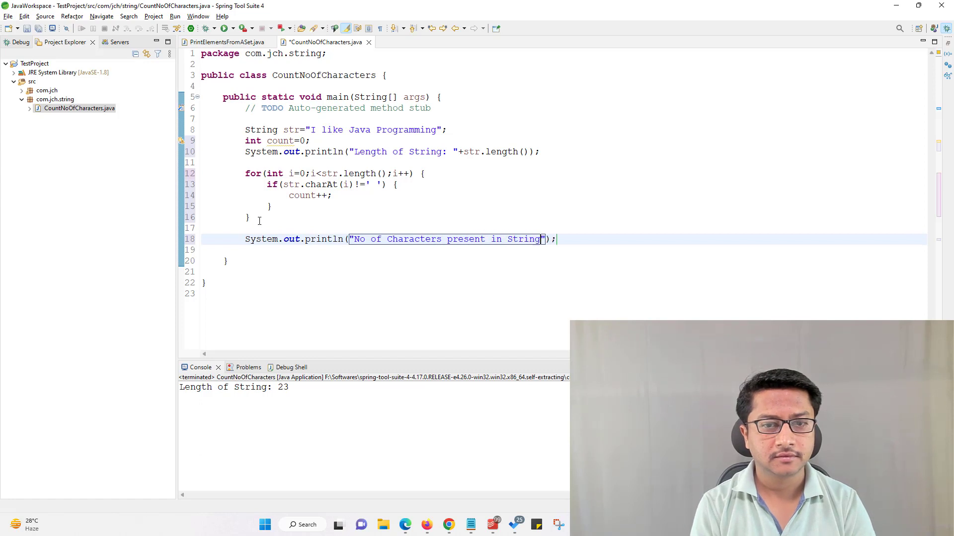
type(": \"+")
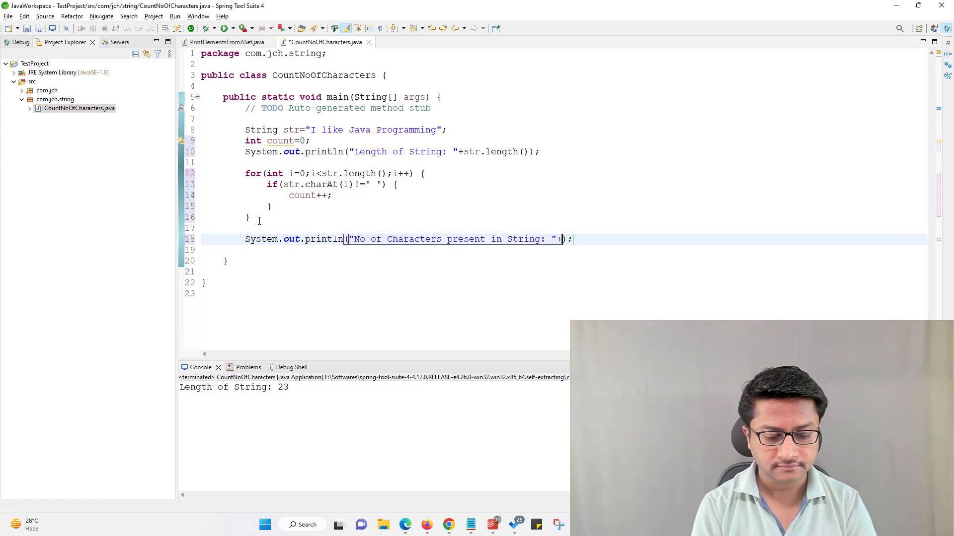
type("count")
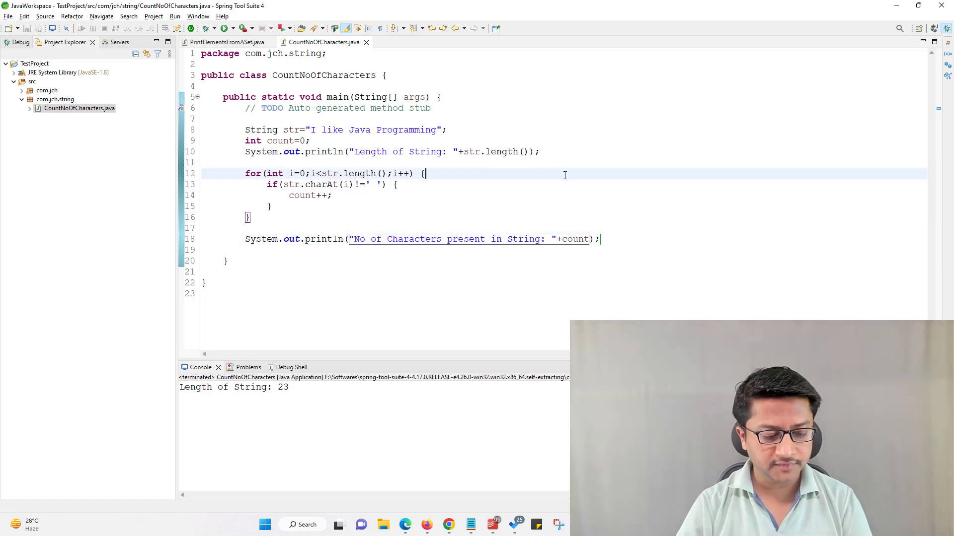
Auto-format the code and rerun it via Save and Launch, printing 20 characters.
key("Ctrl+Shift+F")
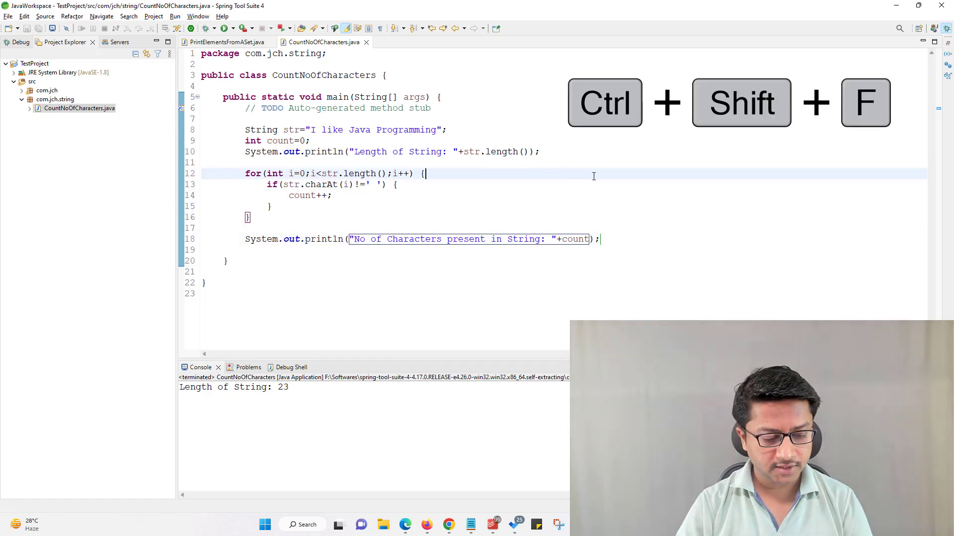
key("ctrl+shift+f")
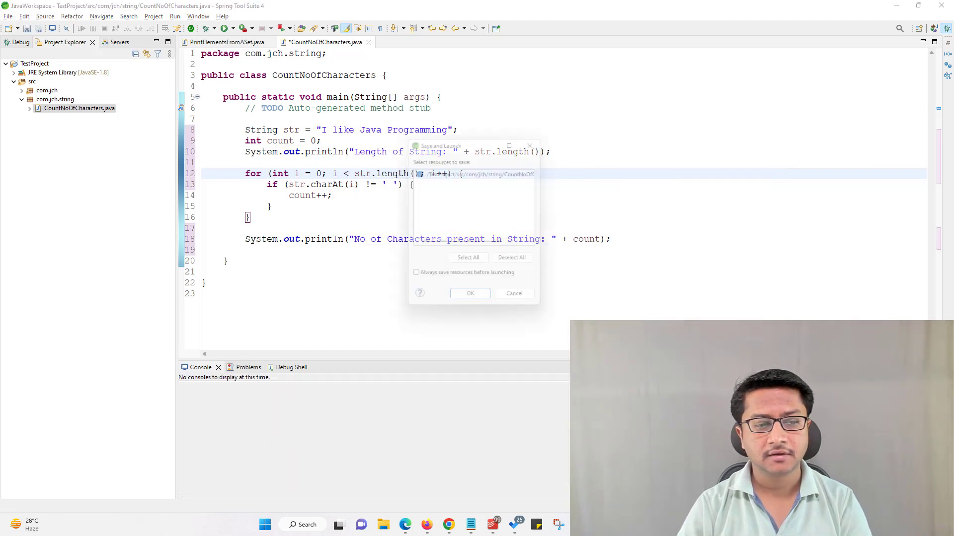
left_click(470, 293)
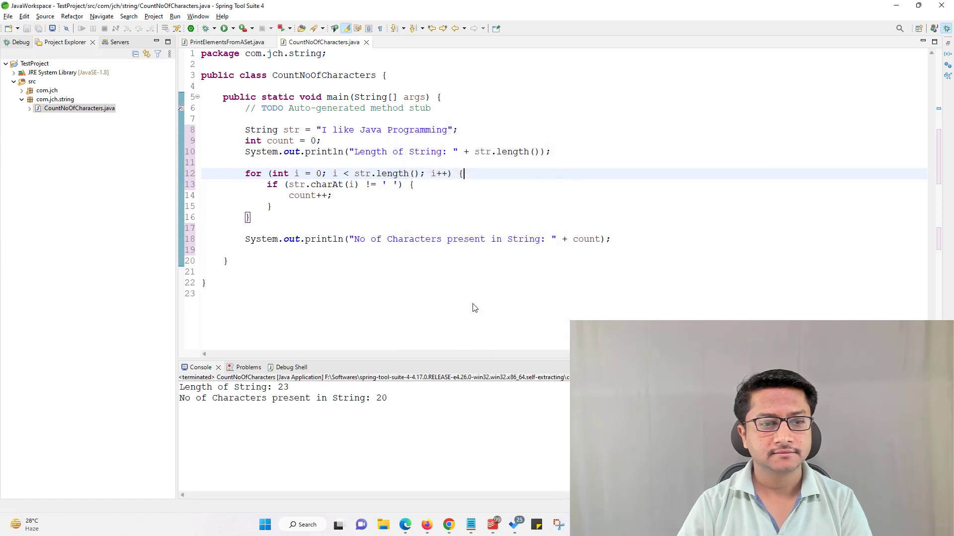